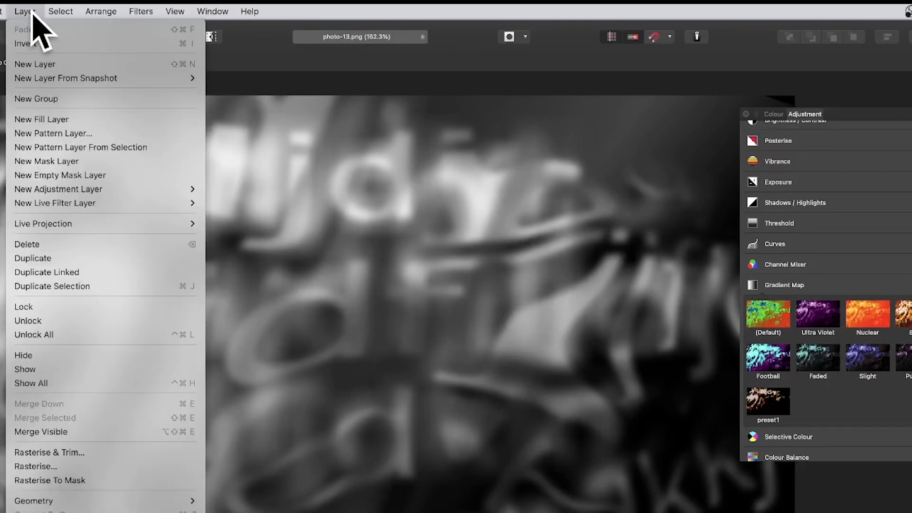
pyautogui.moveTo(58, 188)
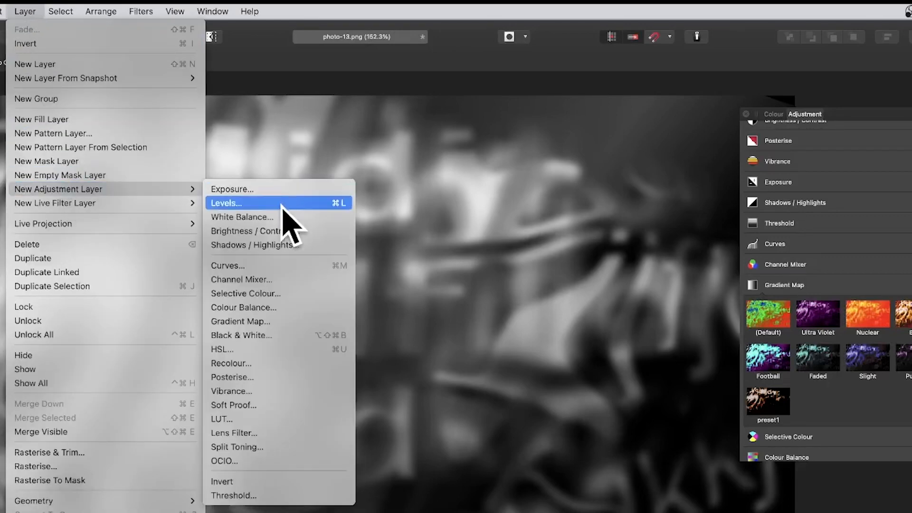
pyautogui.moveTo(280, 279)
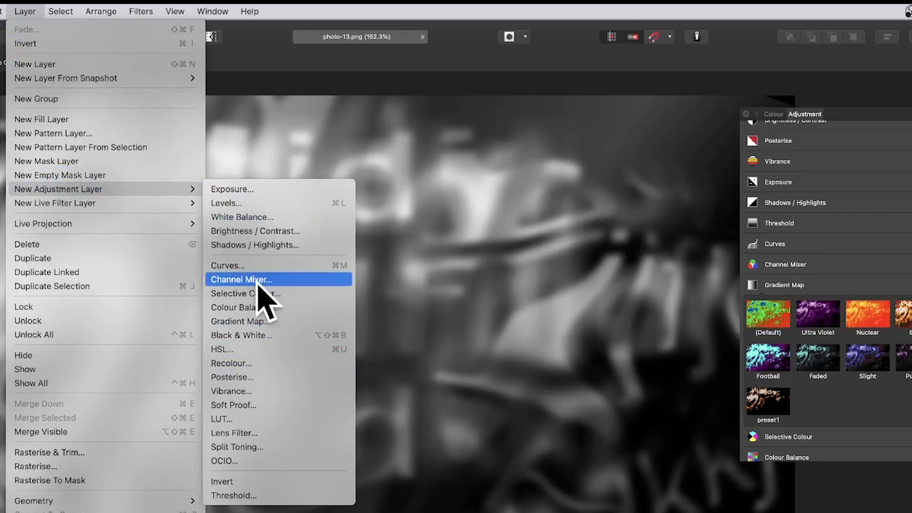
pyautogui.moveTo(259, 298)
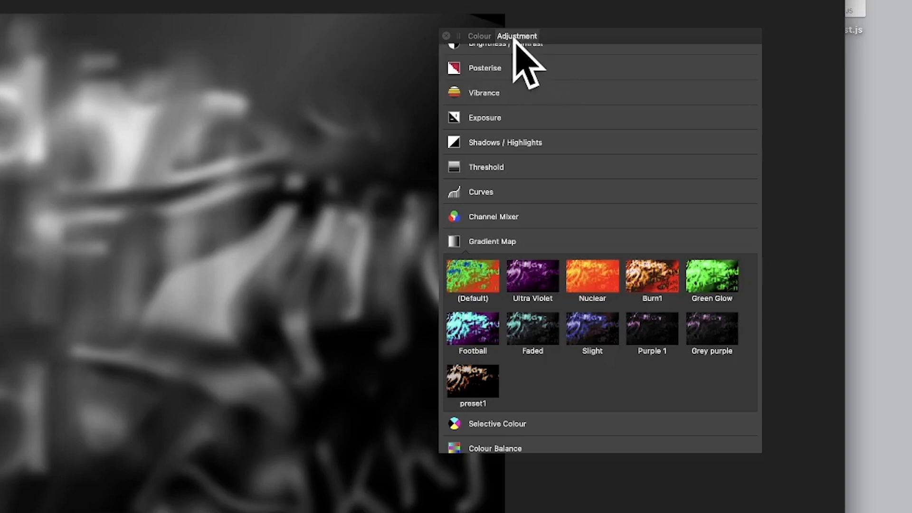
# - Expand the Vibrance presets and scroll down to the Gradient Map presets
pyautogui.click(484, 92)
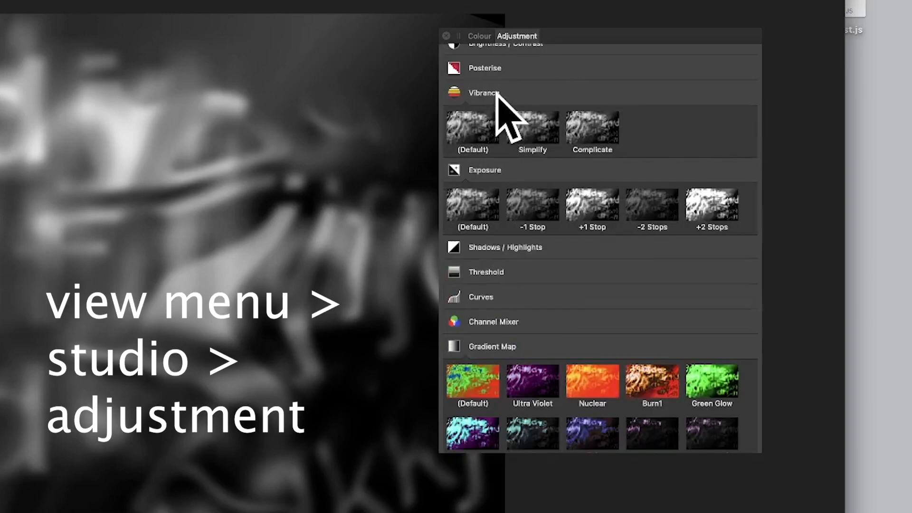
pyautogui.moveTo(604, 181)
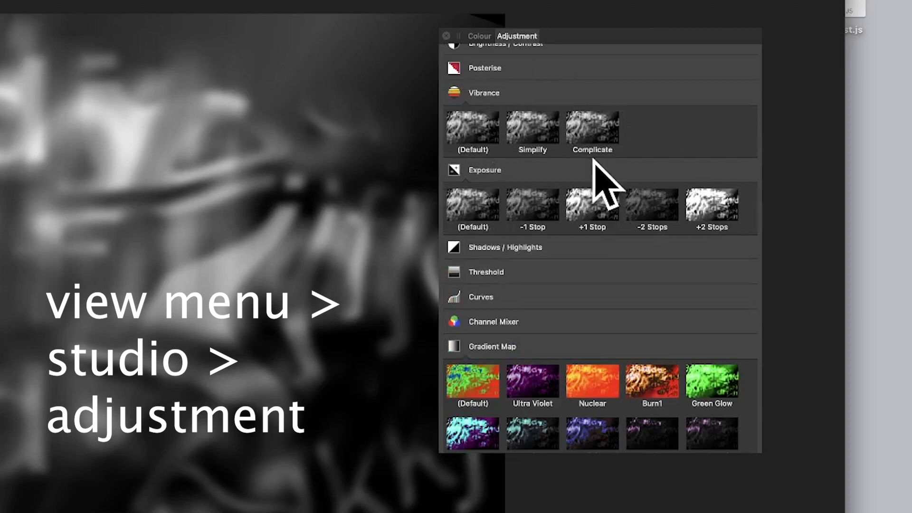
pyautogui.moveTo(658, 209)
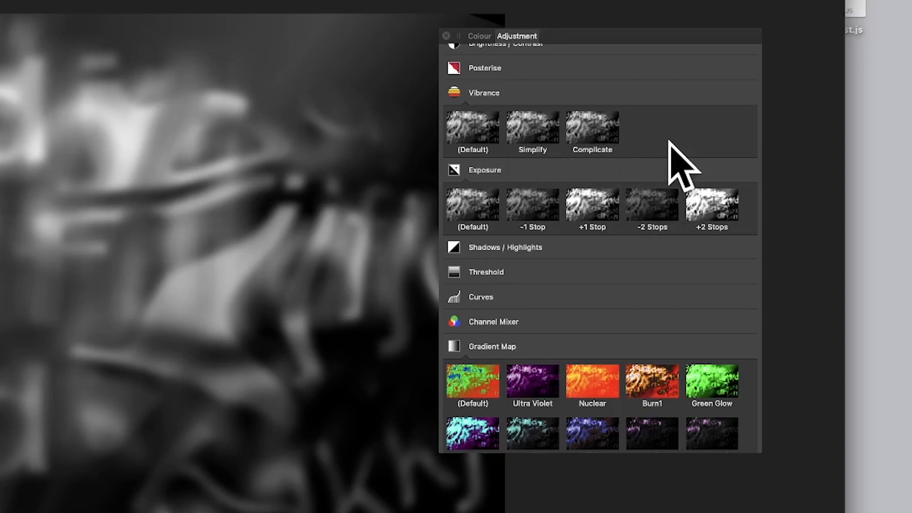
pyautogui.scroll(-3)
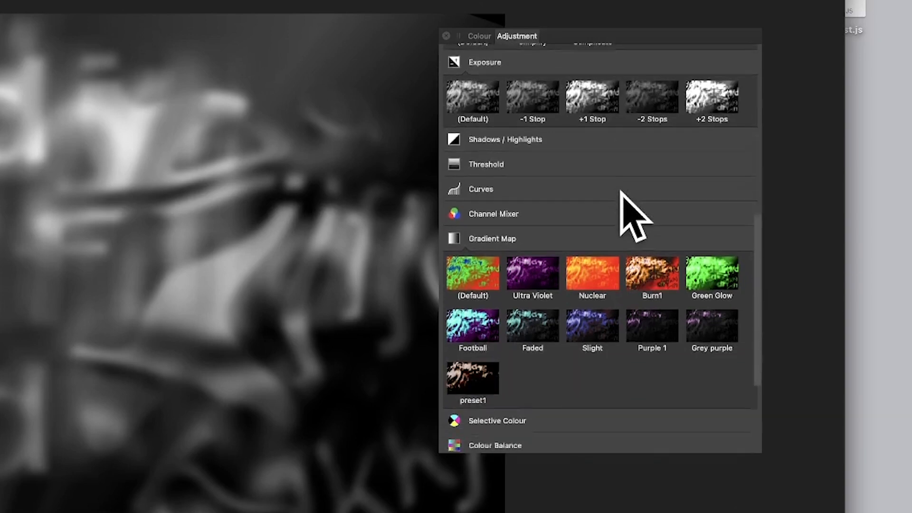
pyautogui.scroll(-3)
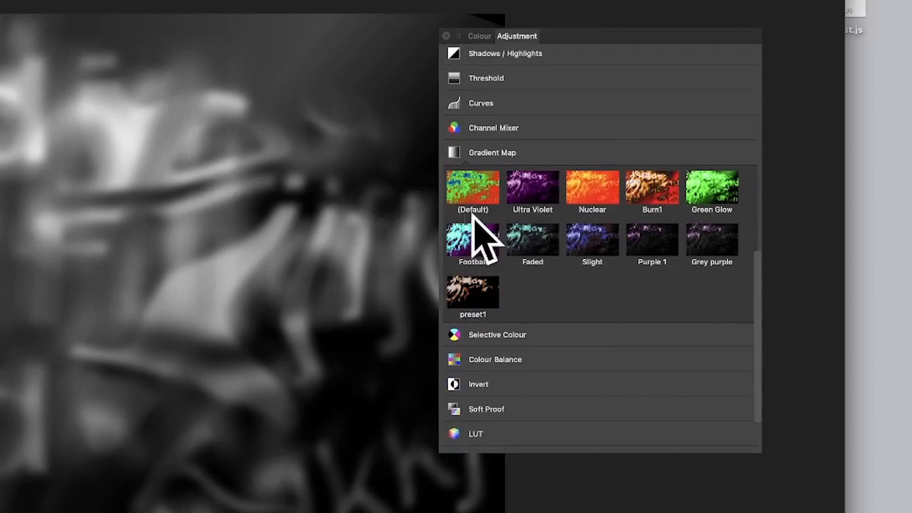
# - Apply the Default, Ultra Violet, Burn1 and Green Glow Gradient Map presets in turn
pyautogui.click(472, 187)
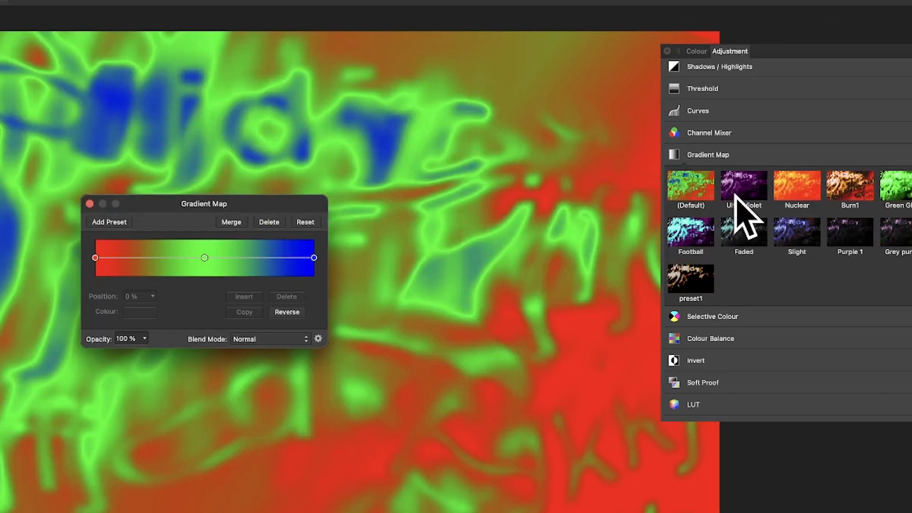
pyautogui.click(742, 185)
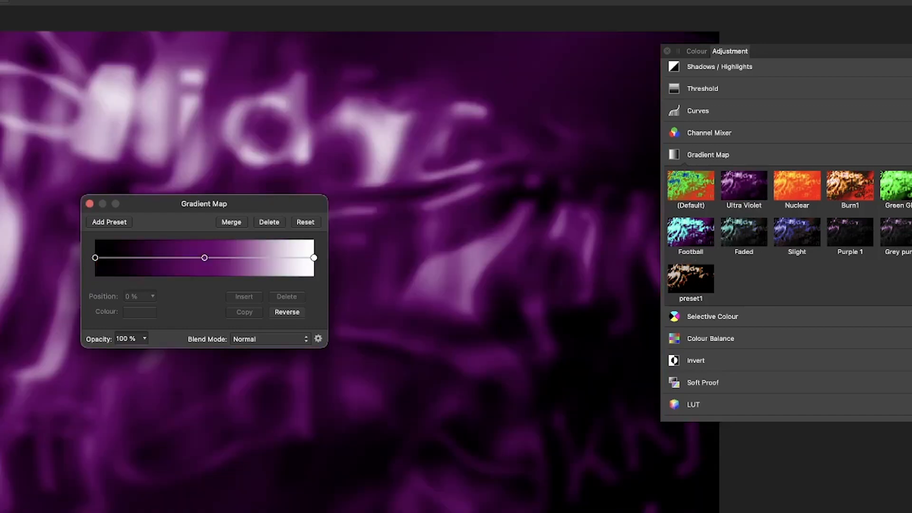
pyautogui.moveTo(5, 122)
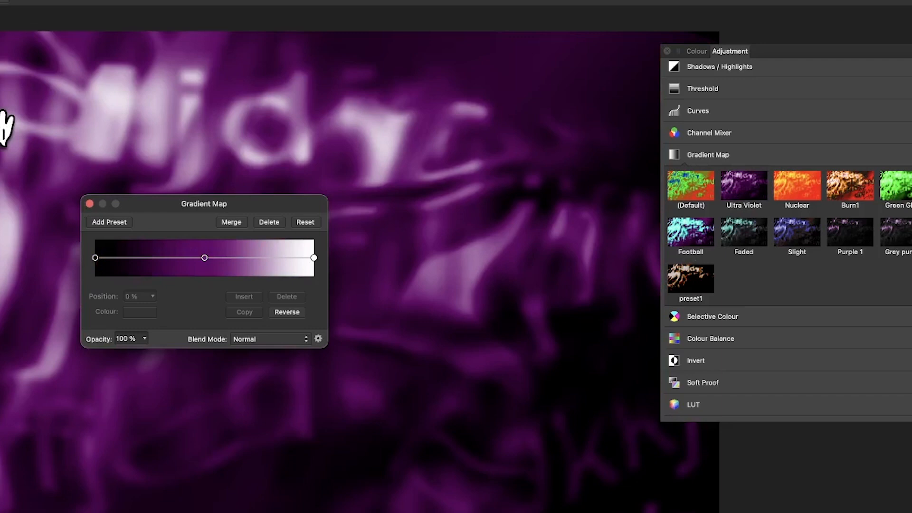
pyautogui.click(795, 185)
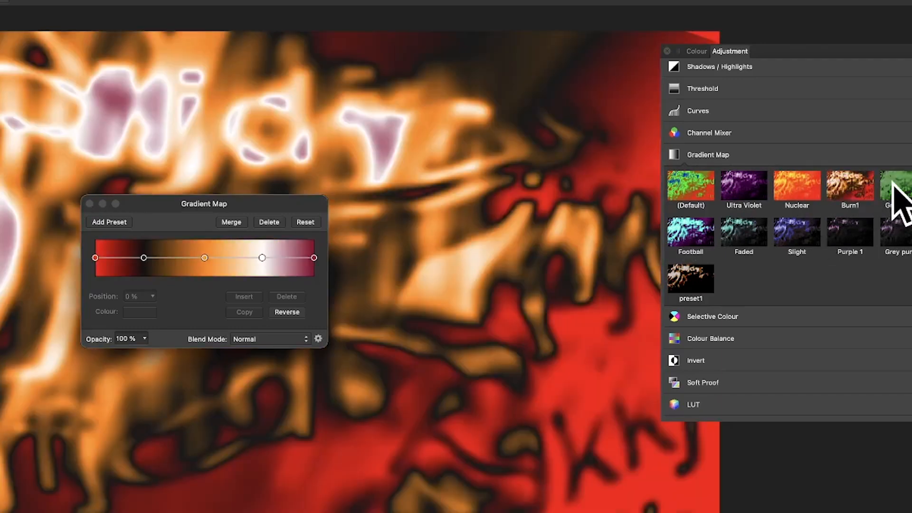
pyautogui.click(689, 185)
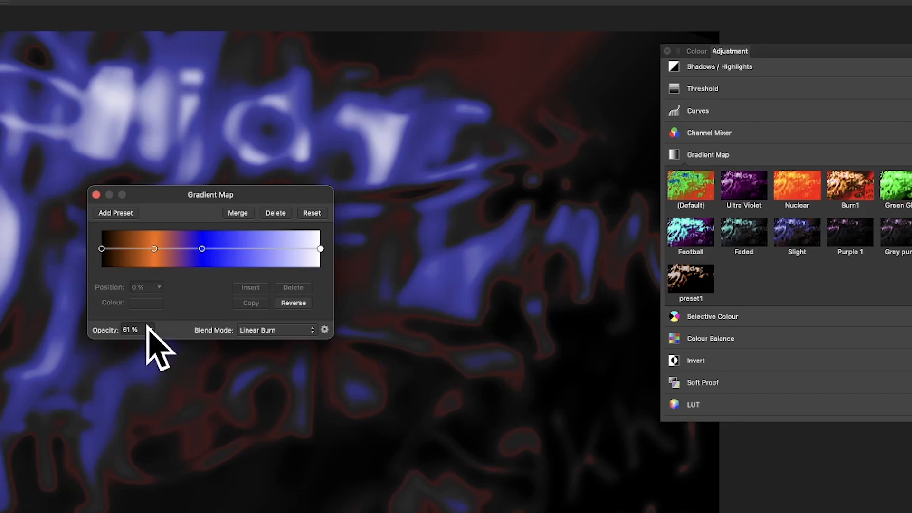
# - Shift the orange gradient stop and place the blue stop at 46%
pyautogui.click(154, 249)
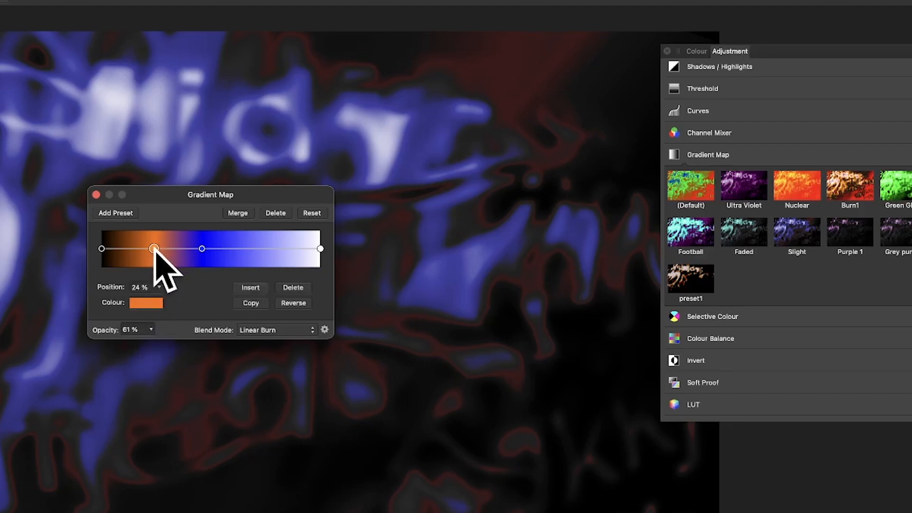
pyautogui.moveTo(153, 248); pyautogui.dragTo(163, 248)
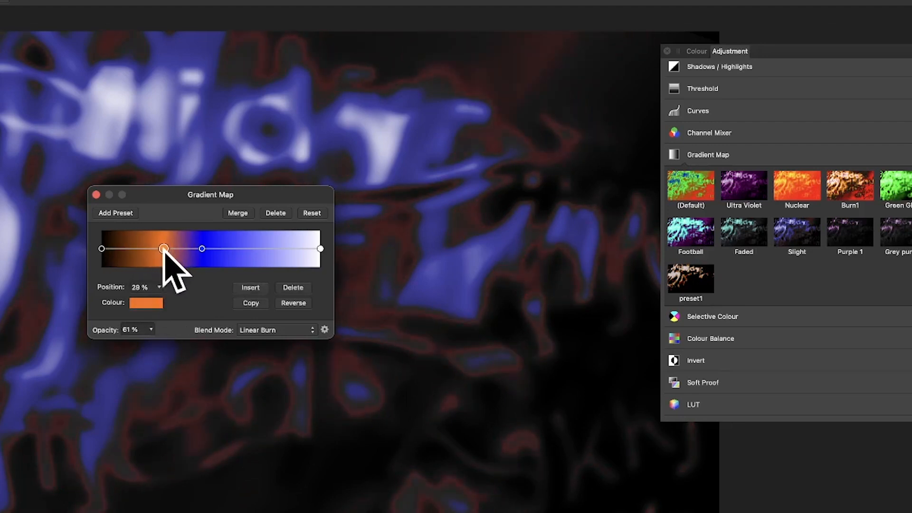
pyautogui.moveTo(164, 248); pyautogui.dragTo(202, 248)
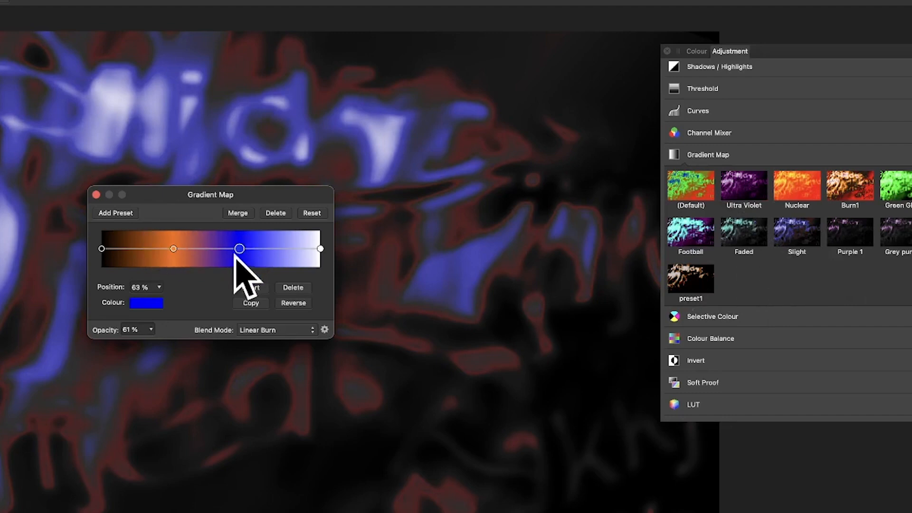
pyautogui.moveTo(241, 249); pyautogui.dragTo(209, 248)
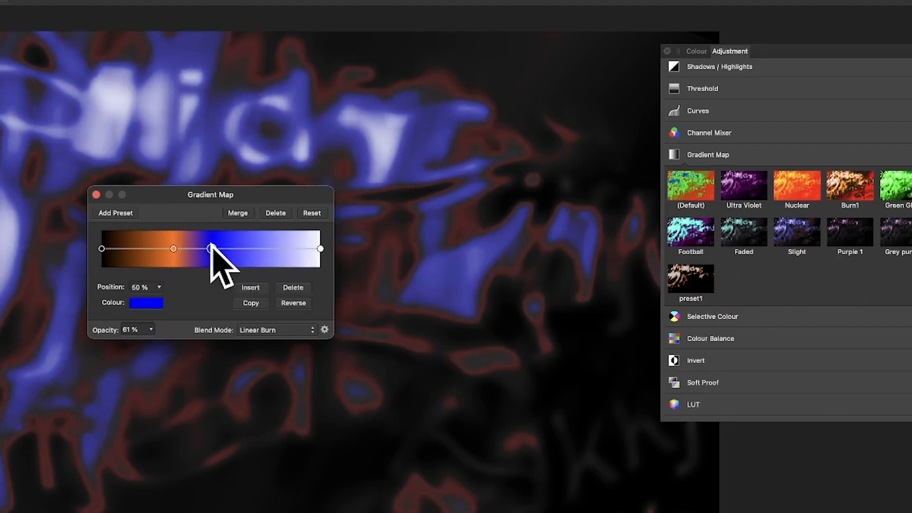
pyautogui.moveTo(209, 249); pyautogui.dragTo(202, 248)
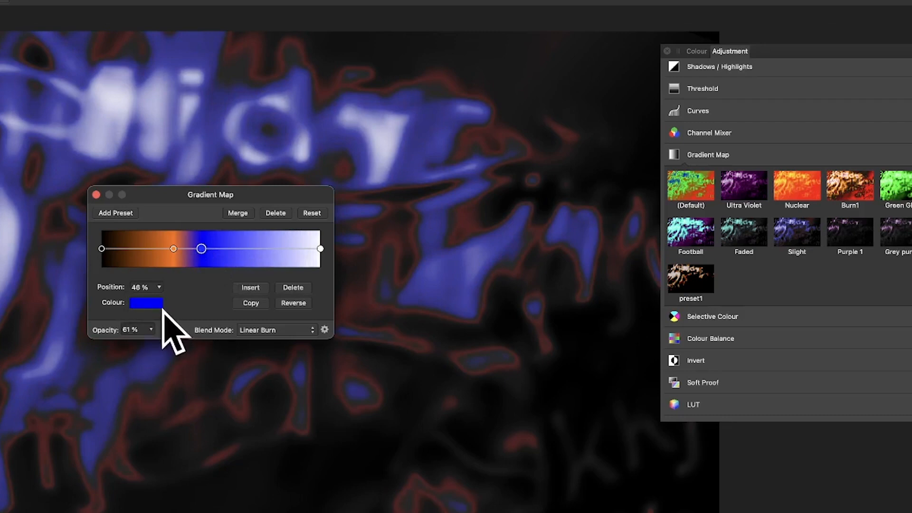
# - Set the gradient map's opacity to 62% and blend mode to Colour Burn
pyautogui.click(136, 329)
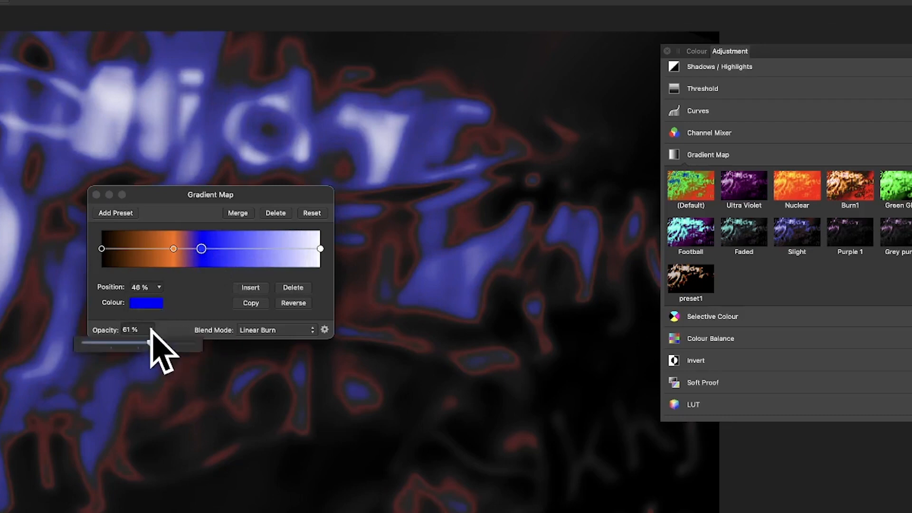
pyautogui.moveTo(163, 345); pyautogui.dragTo(133, 345)
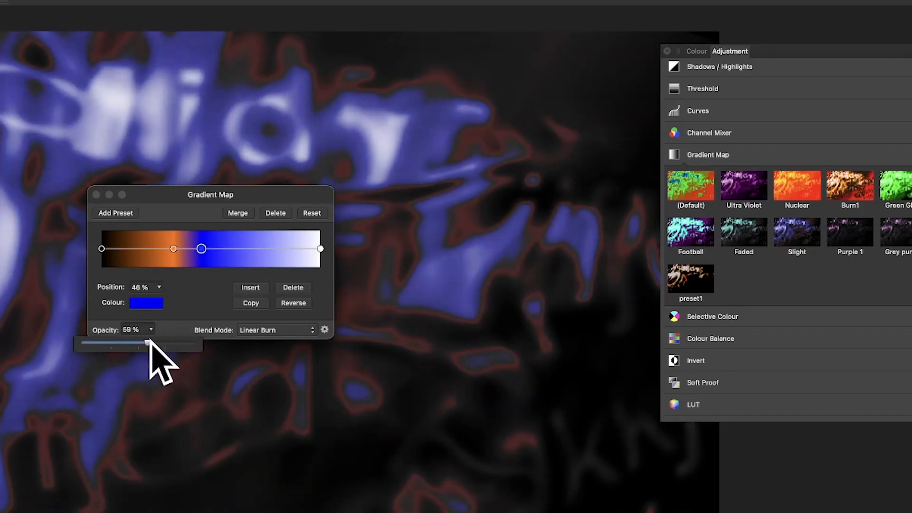
pyautogui.click(277, 329)
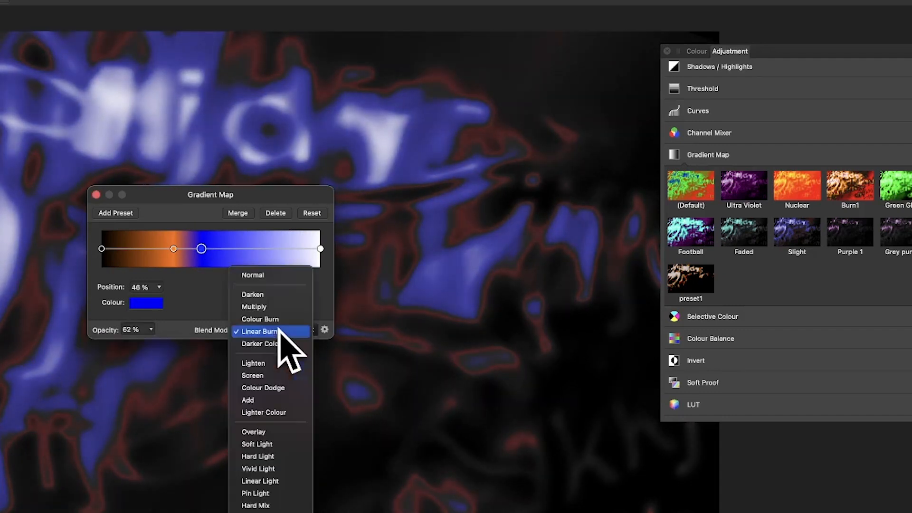
pyautogui.click(259, 318)
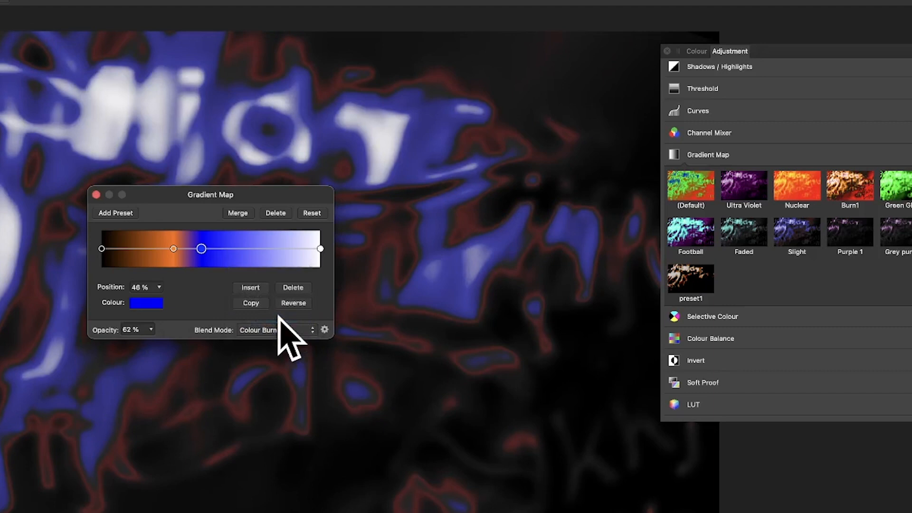
pyautogui.click(324, 329)
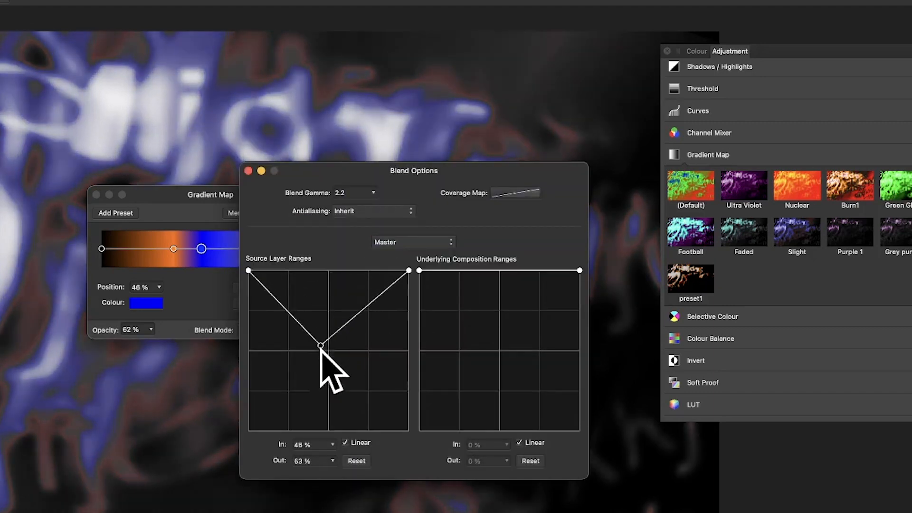
# - Add a middle node to the Underlying Composition range at In 36%, Out 78%
pyautogui.moveTo(319, 346); pyautogui.dragTo(476, 319)
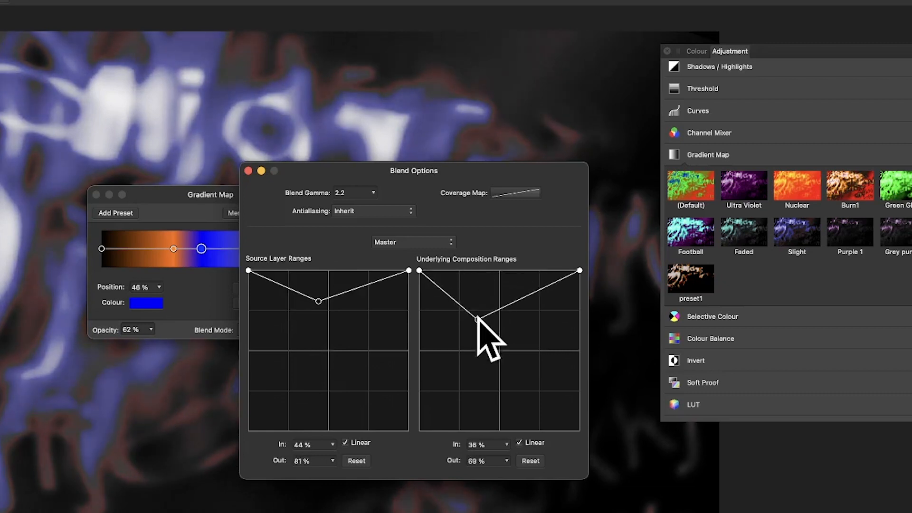
pyautogui.moveTo(477, 319); pyautogui.dragTo(477, 305)
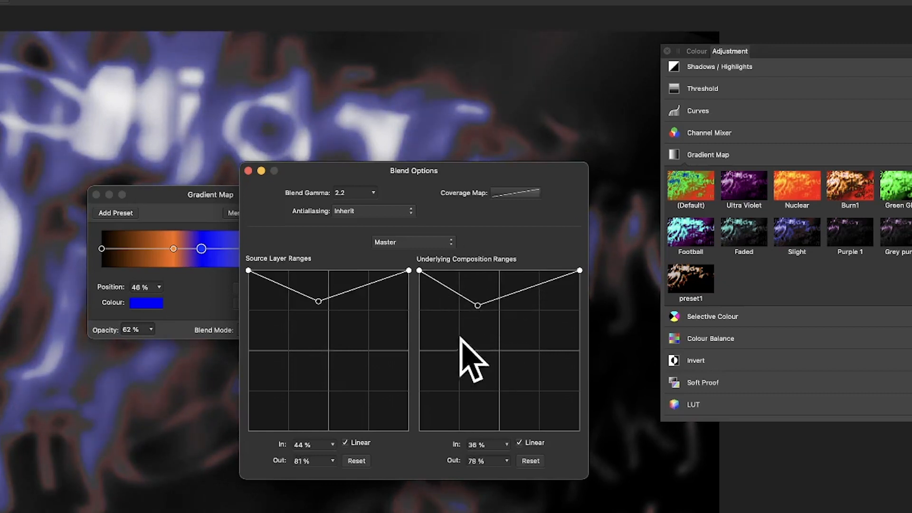
pyautogui.moveTo(488, 297)
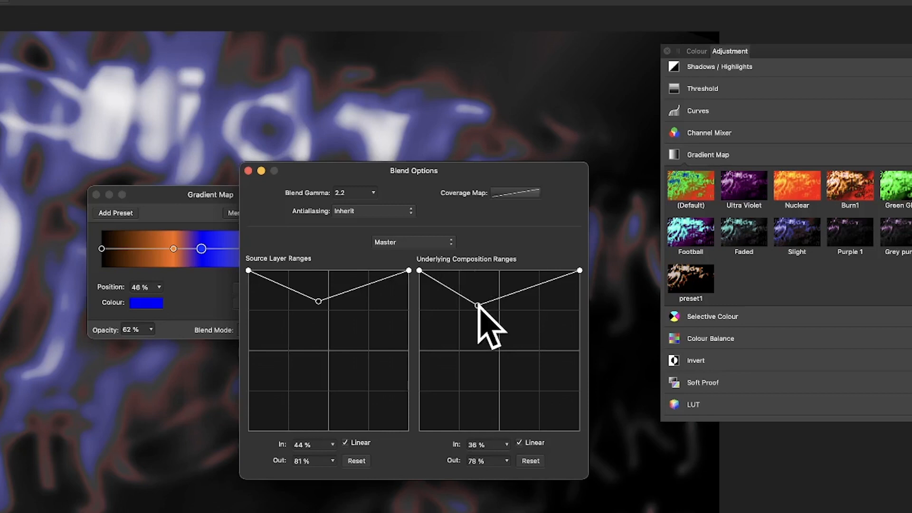
pyautogui.moveTo(195, 221)
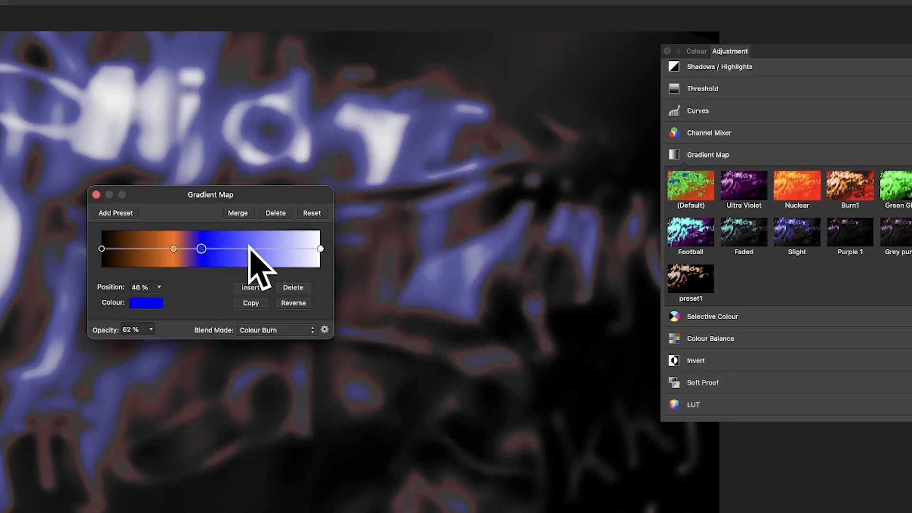
# - Add gradient stops at 69% and 84%, colouring the 84% stop blue via HSL sliders
pyautogui.moveTo(201, 248); pyautogui.dragTo(253, 248)
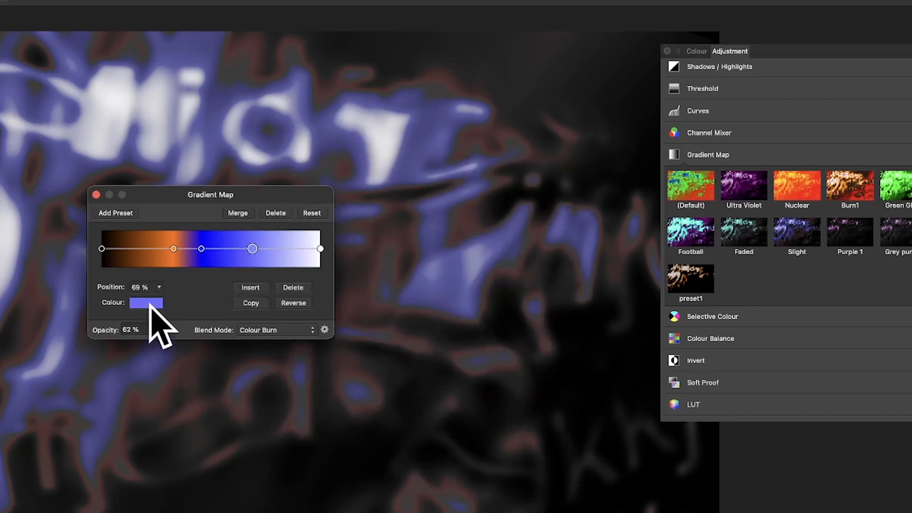
pyautogui.click(146, 302)
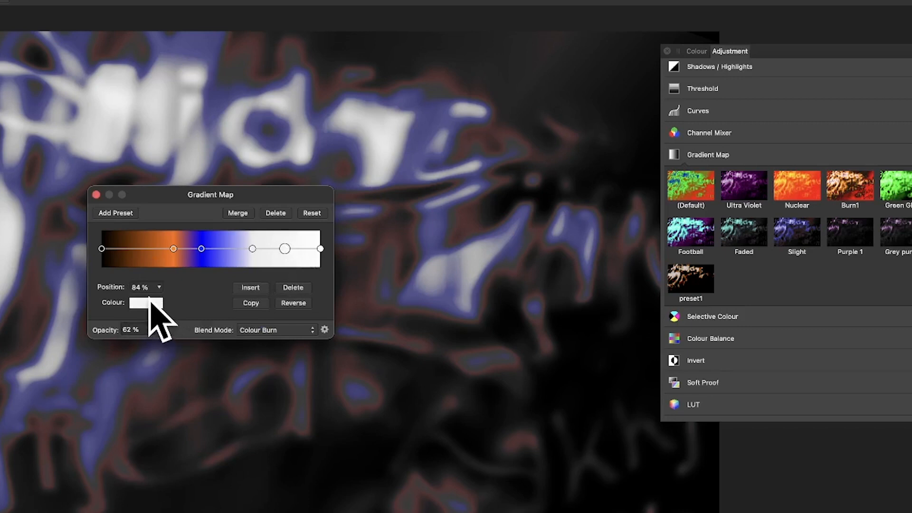
pyautogui.click(146, 302)
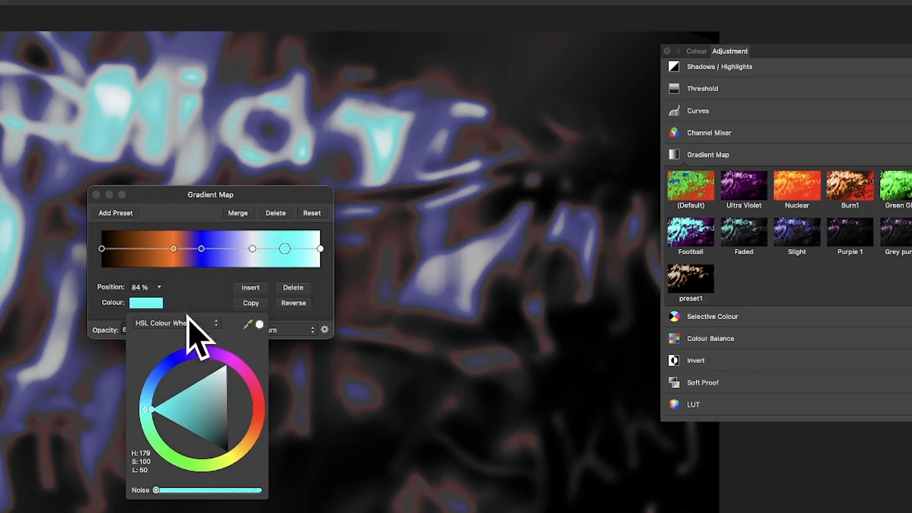
pyautogui.click(174, 322)
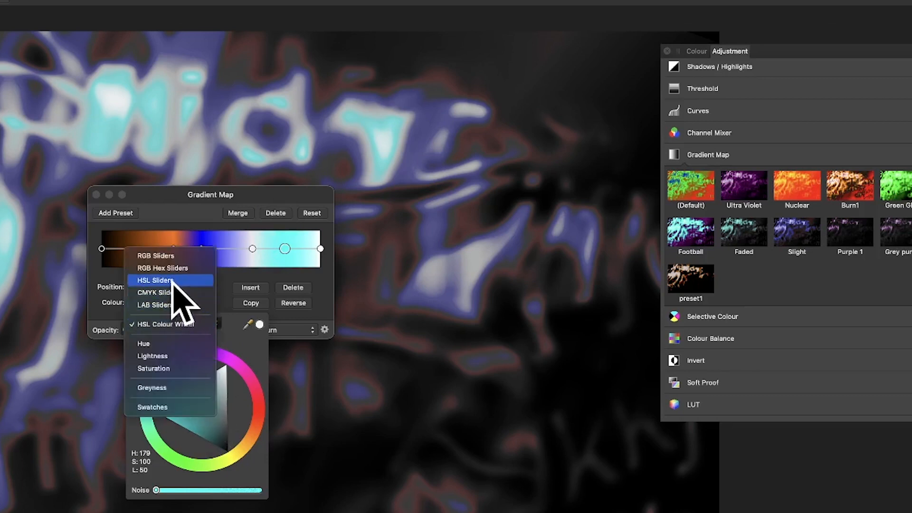
pyautogui.click(155, 280)
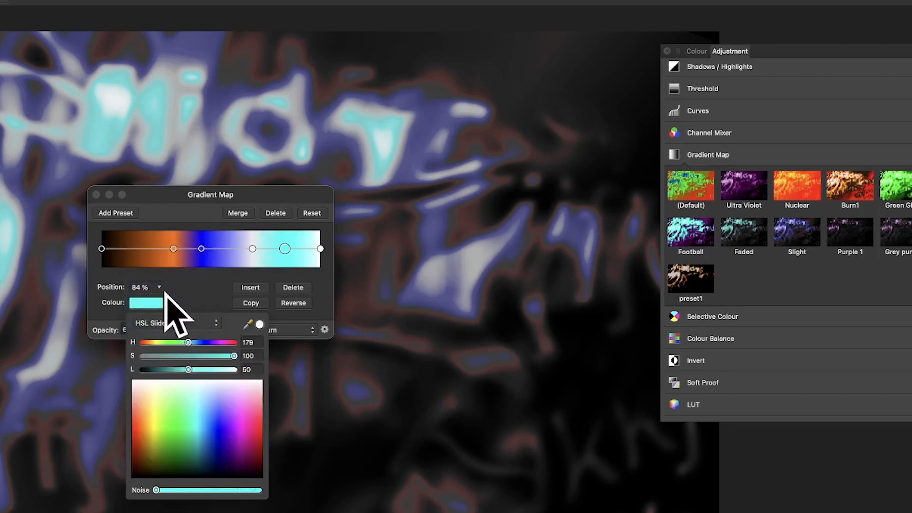
pyautogui.moveTo(187, 342); pyautogui.dragTo(201, 342)
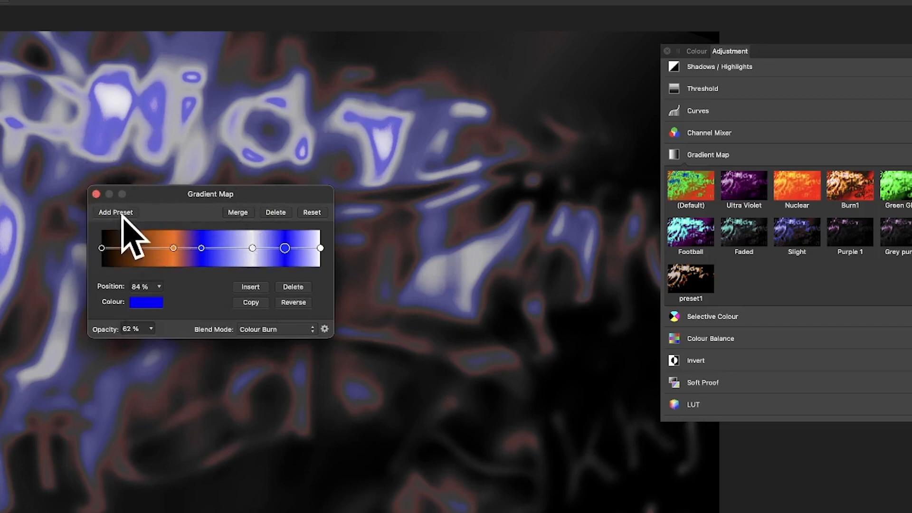
# - Add a preset named 'Prese 2' from the current orange-blue gradient map
pyautogui.click(115, 212)
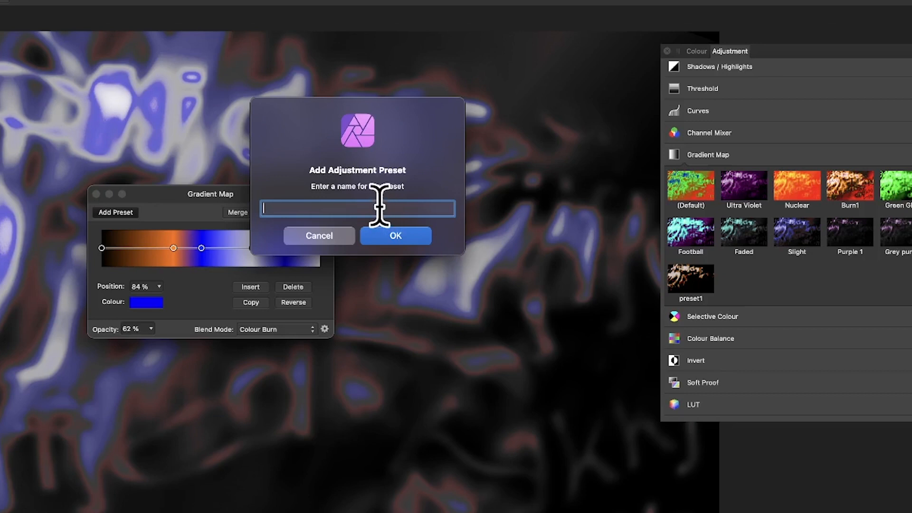
pyautogui.write('Pr')
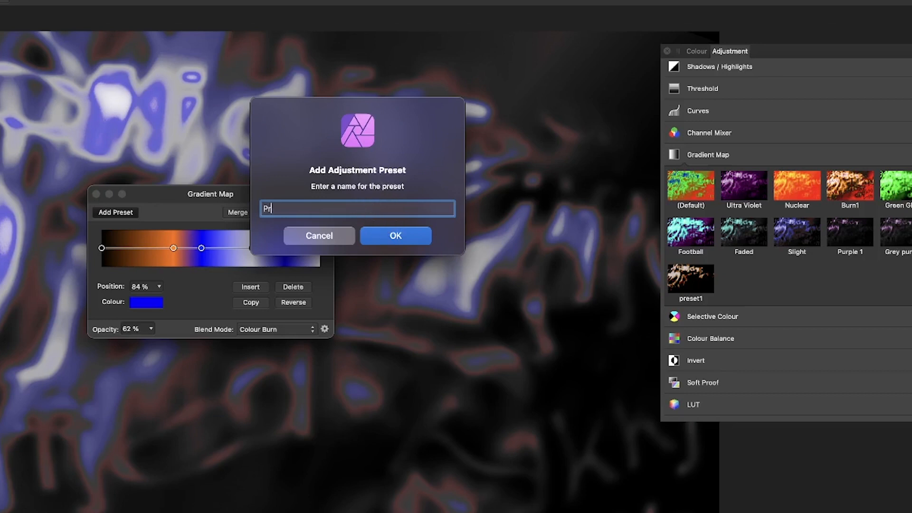
pyautogui.write('eset')
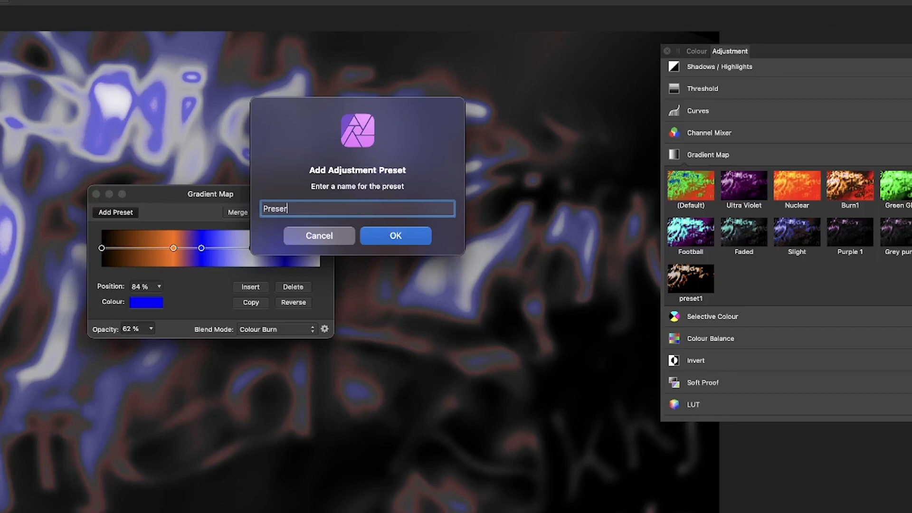
pyautogui.press('Backspace')
pyautogui.write(' 2')
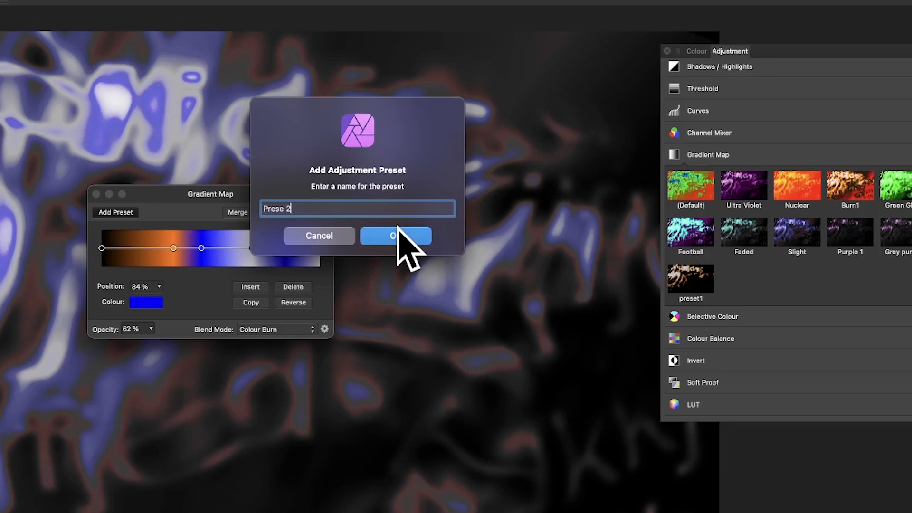
pyautogui.click(395, 235)
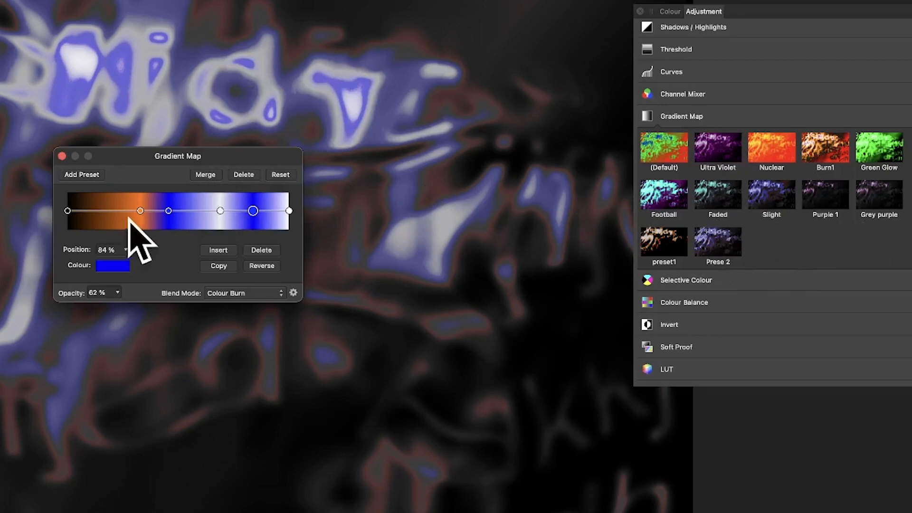
# - Delete the orange, white and 57% blue stops, leaving black, blue at 78%, white
pyautogui.moveTo(252, 210); pyautogui.dragTo(145, 210)
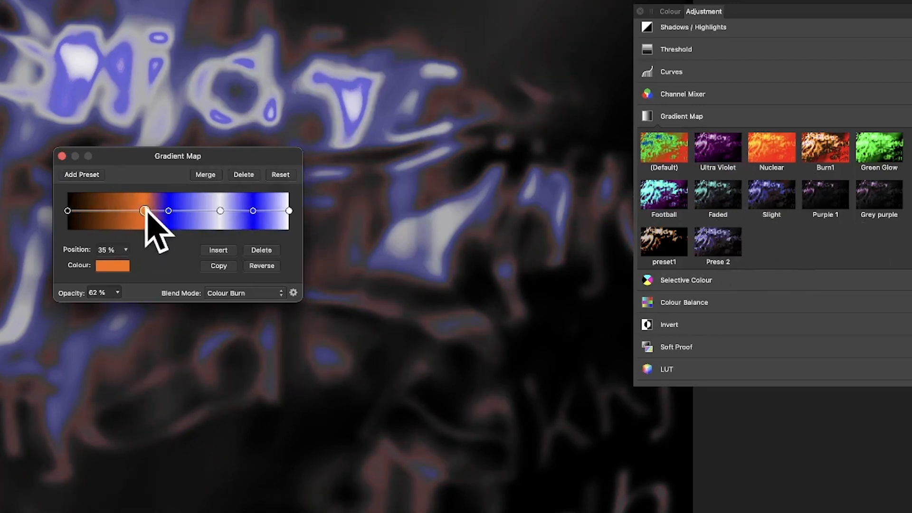
pyautogui.moveTo(144, 210); pyautogui.dragTo(195, 210)
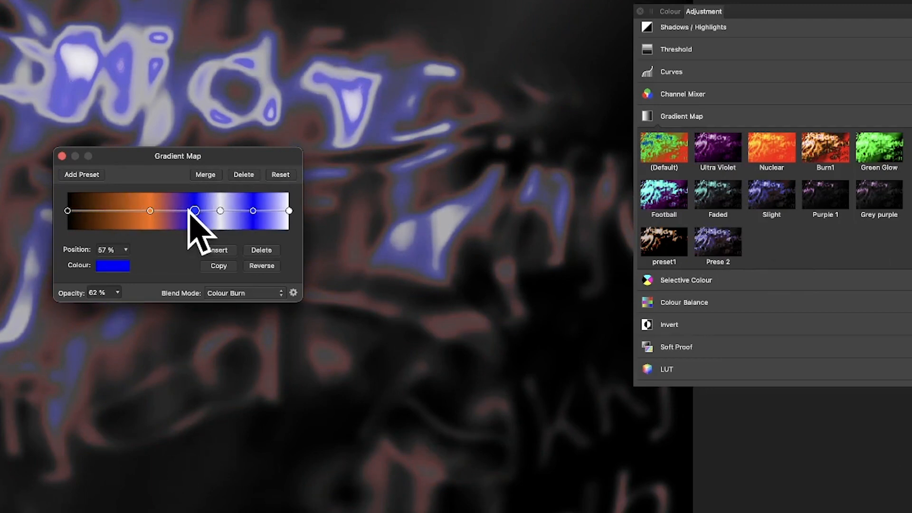
pyautogui.moveTo(195, 211); pyautogui.dragTo(253, 210)
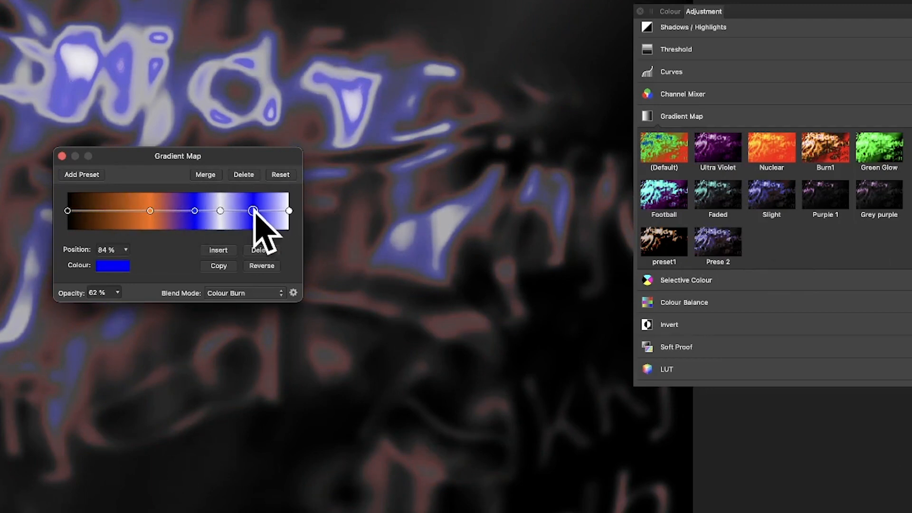
pyautogui.moveTo(250, 211); pyautogui.dragTo(256, 210)
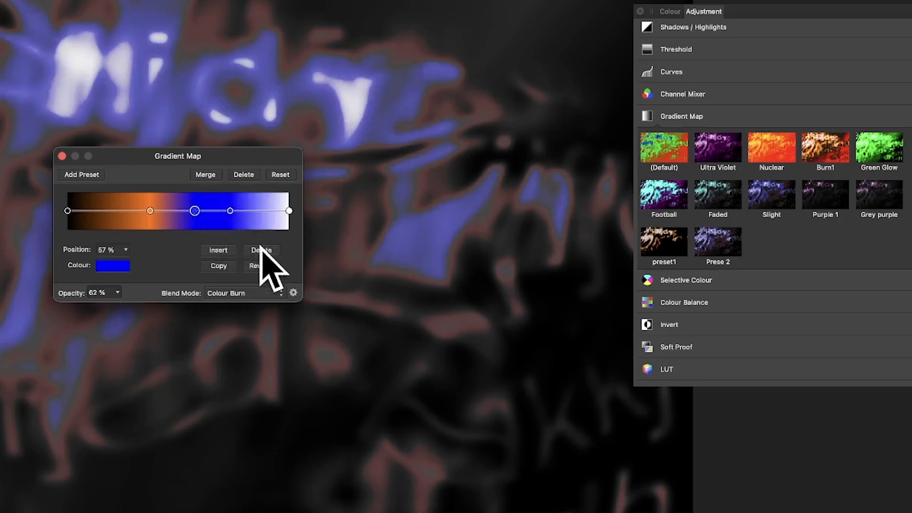
pyautogui.moveTo(195, 210); pyautogui.dragTo(150, 211)
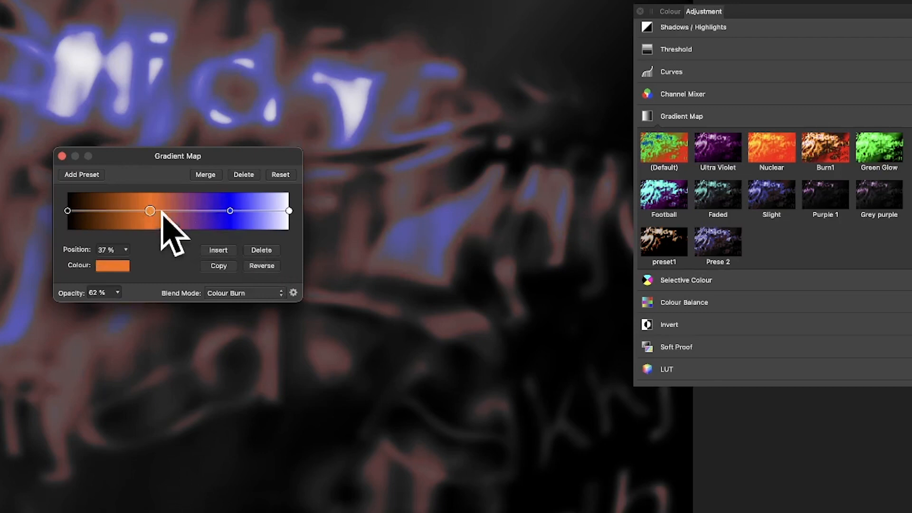
pyautogui.moveTo(150, 211); pyautogui.dragTo(230, 210)
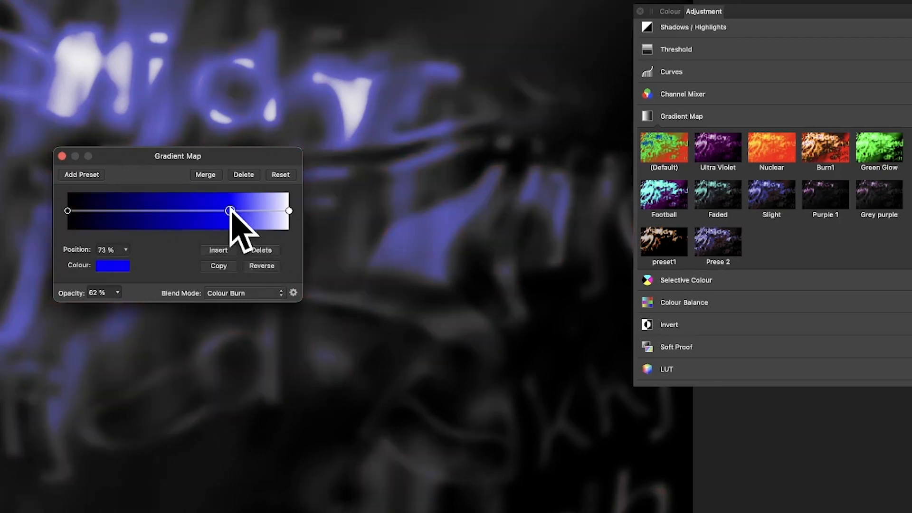
pyautogui.moveTo(229, 210); pyautogui.dragTo(241, 210)
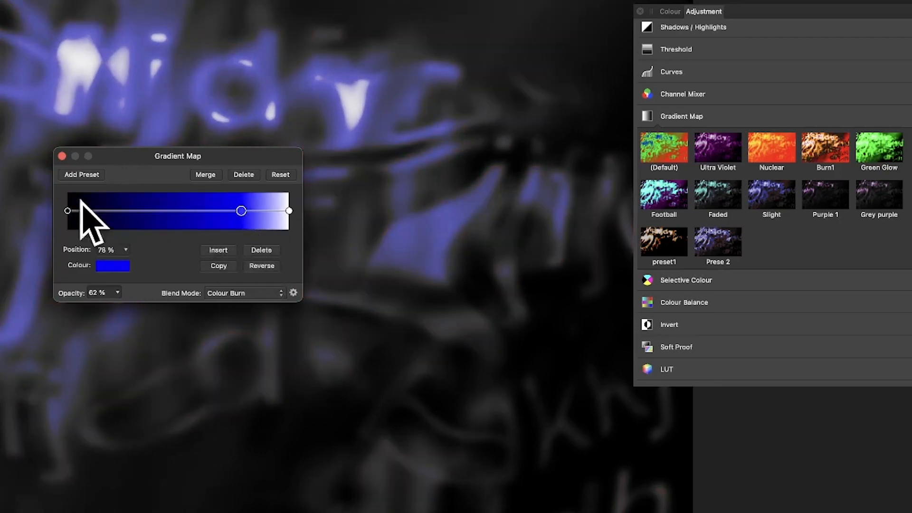
# - Save the black-blue-white gradient map as a new preset named 'Ice'
pyautogui.click(82, 174)
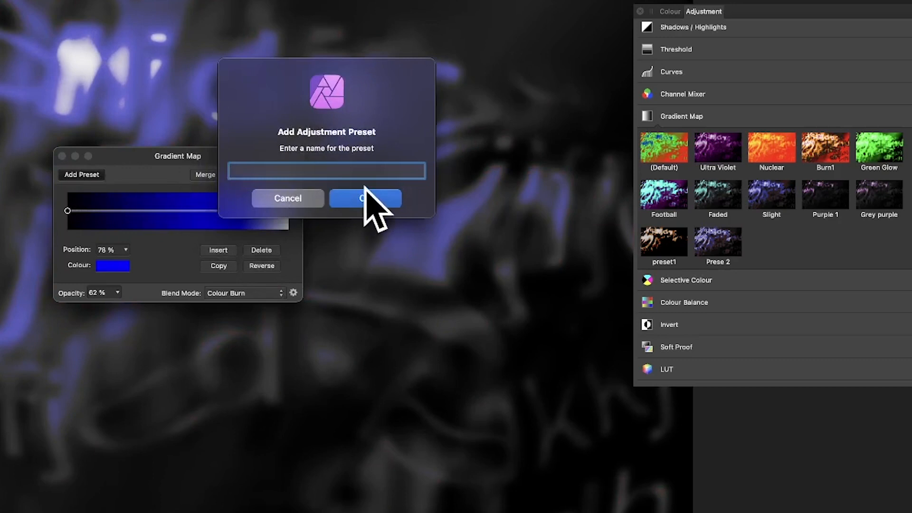
pyautogui.write('Ice')
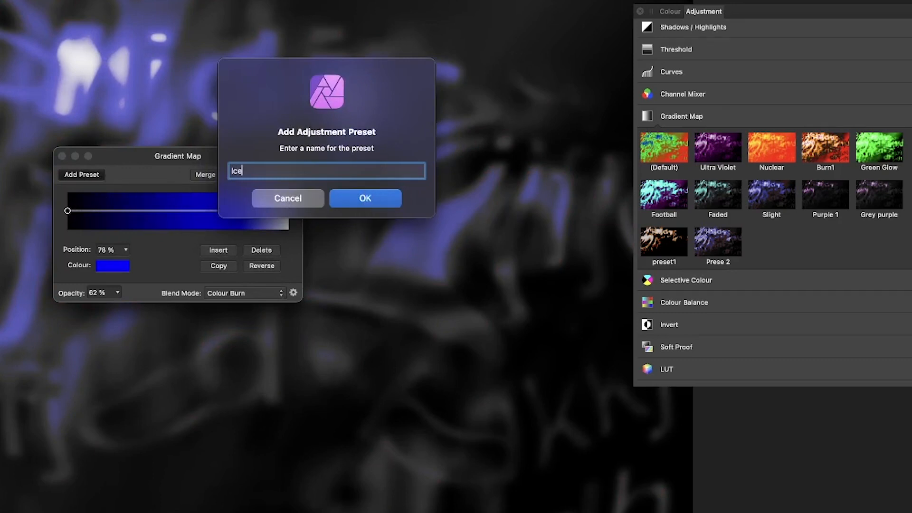
pyautogui.click(365, 198)
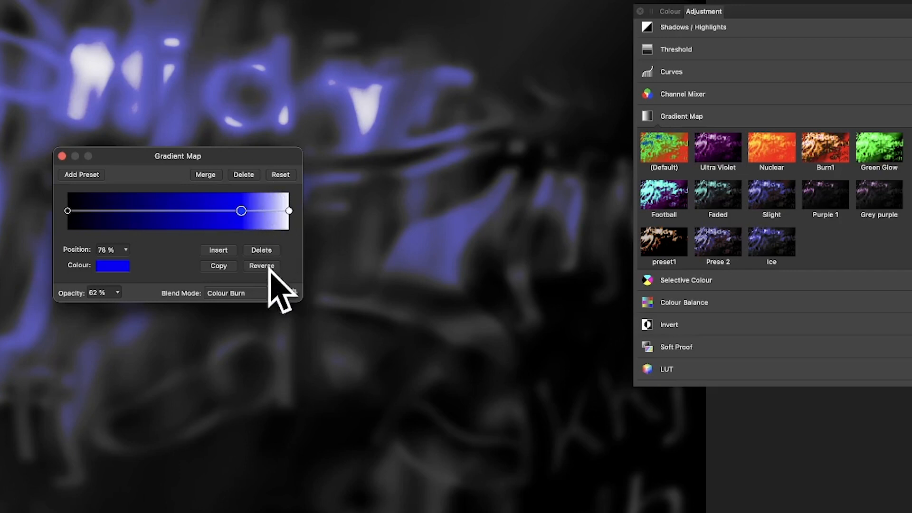
# - Switch blending to Lighten and save the gradient map as preset 'Chilly'
pyautogui.click(226, 293)
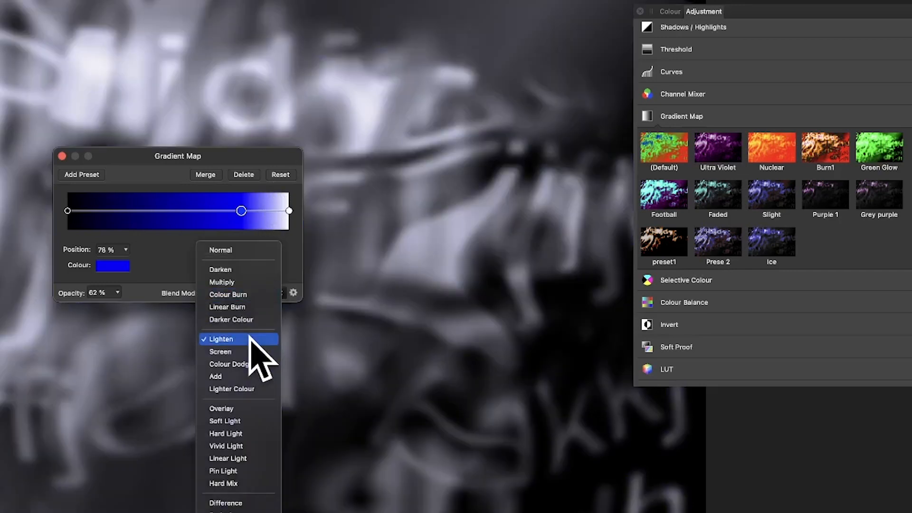
pyautogui.click(221, 338)
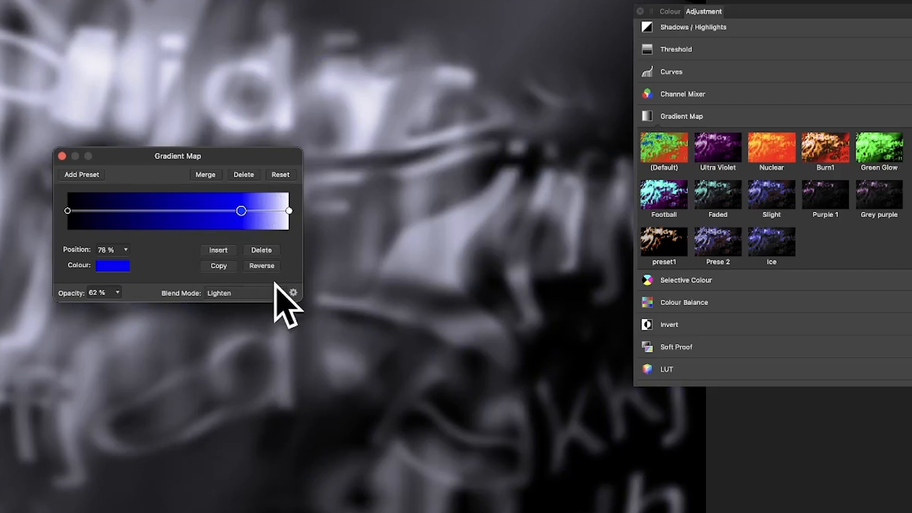
pyautogui.click(81, 174)
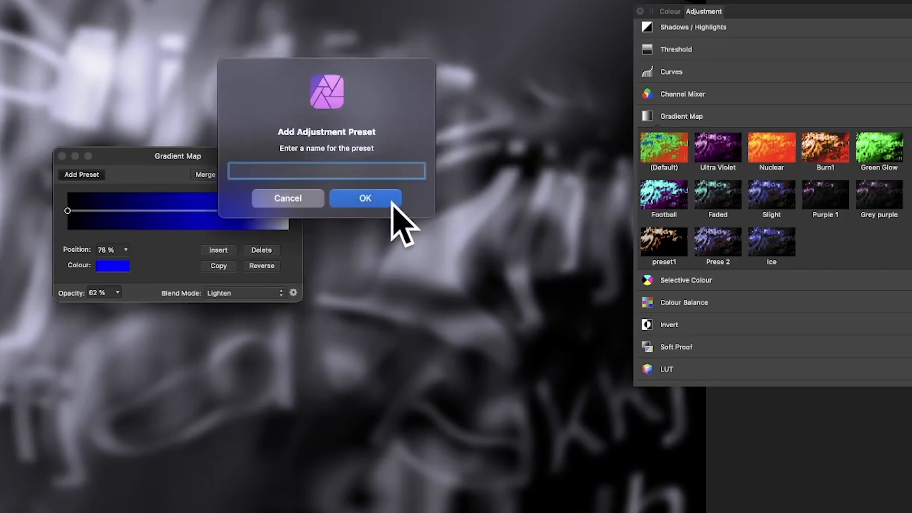
pyautogui.write('C')
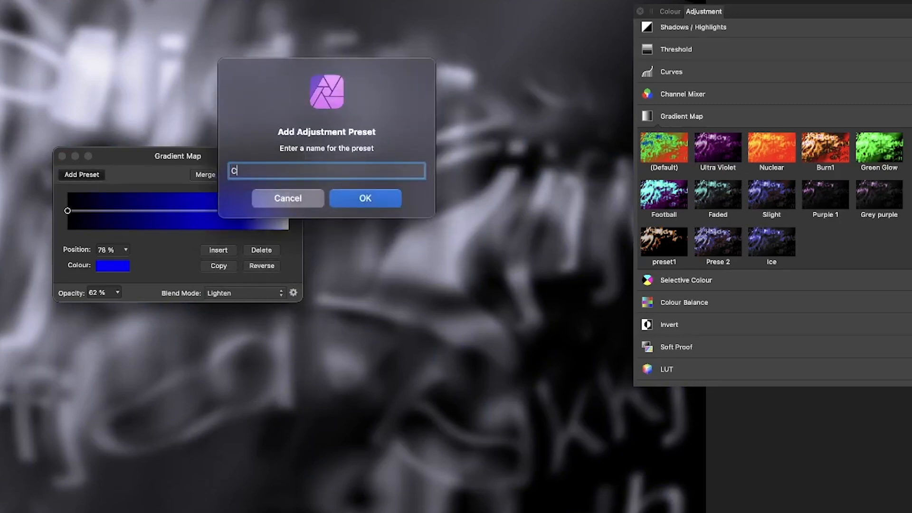
pyautogui.write('hilly')
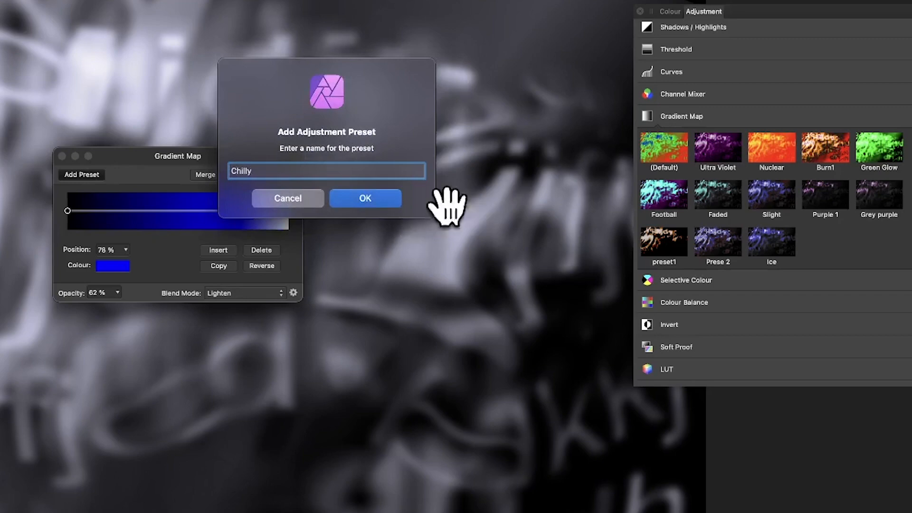
pyautogui.click(365, 197)
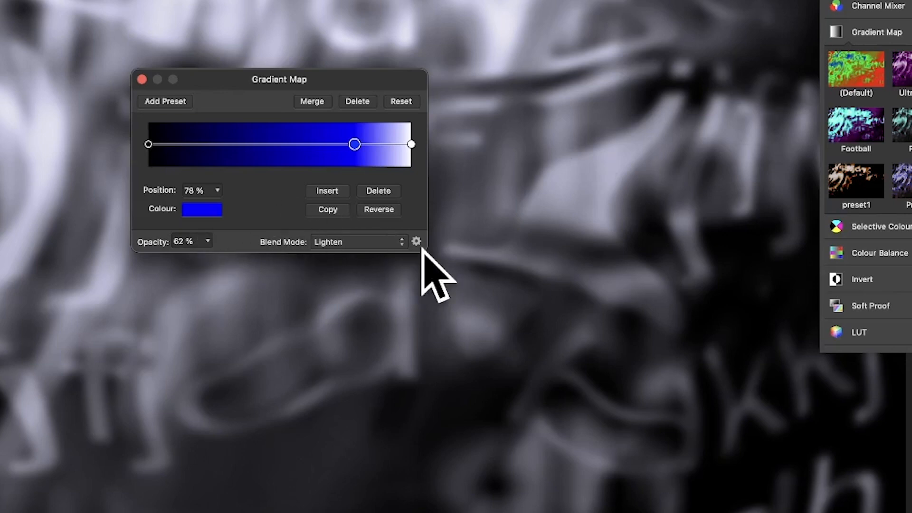
# - Review the layer's Blend Options ranges, then close the Gradient Map dialog
pyautogui.click(417, 241)
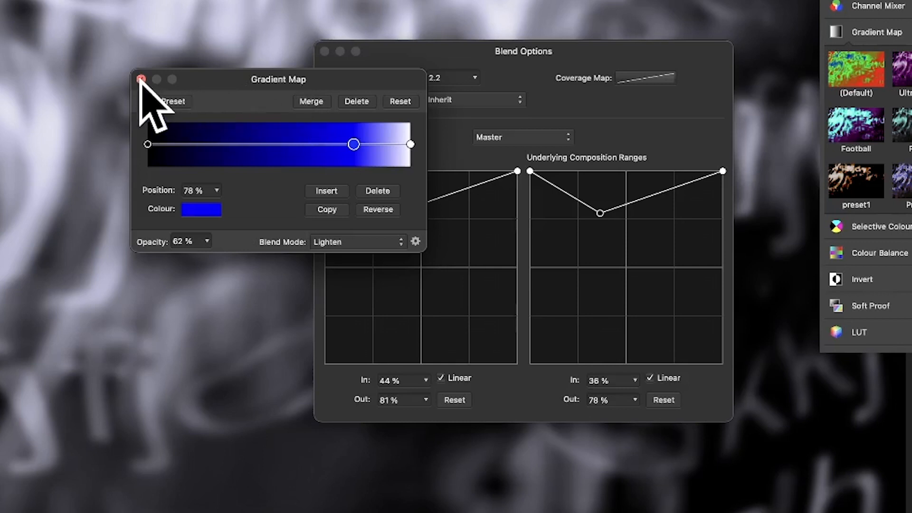
pyautogui.click(142, 80)
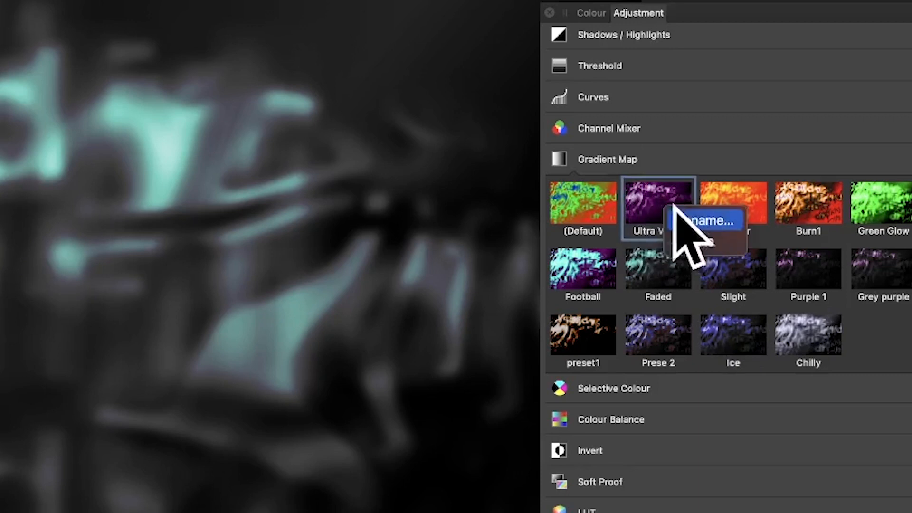
# - Bring up the Ultra Violet preset's context menu and delete the Chilly preset
pyautogui.rightClick(807, 334)
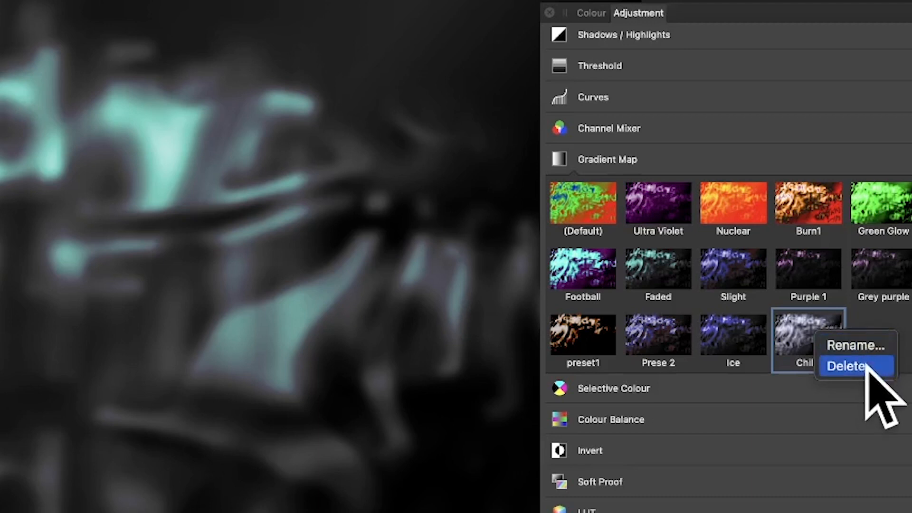
pyautogui.click(847, 366)
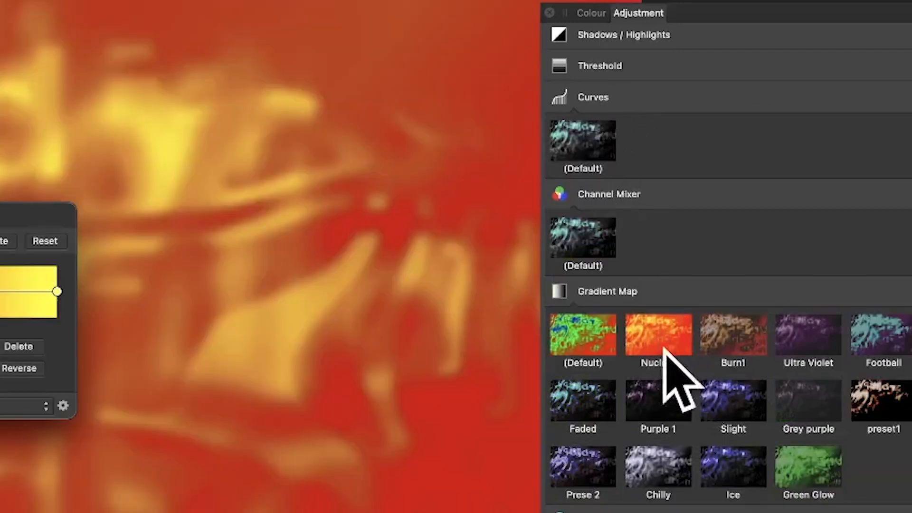
# - Apply the Nuclear preset as a Colour Burn gradient map at 100% and close its settings
pyautogui.click(658, 334)
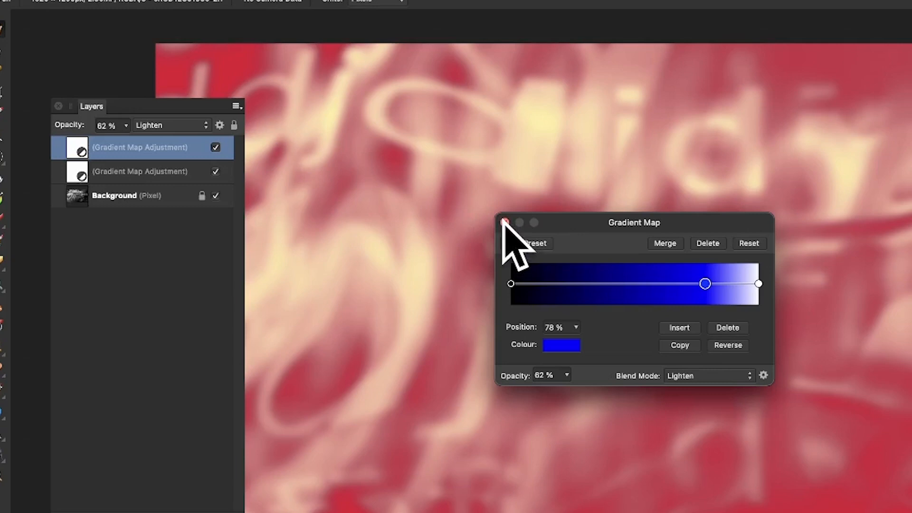
pyautogui.click(504, 223)
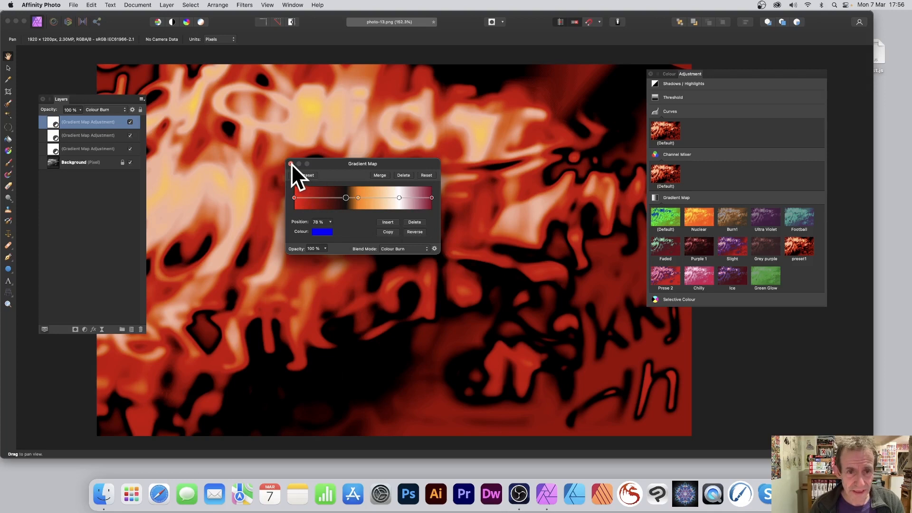
# - Close the third gradient map's settings dialog with the red close button
pyautogui.click(290, 164)
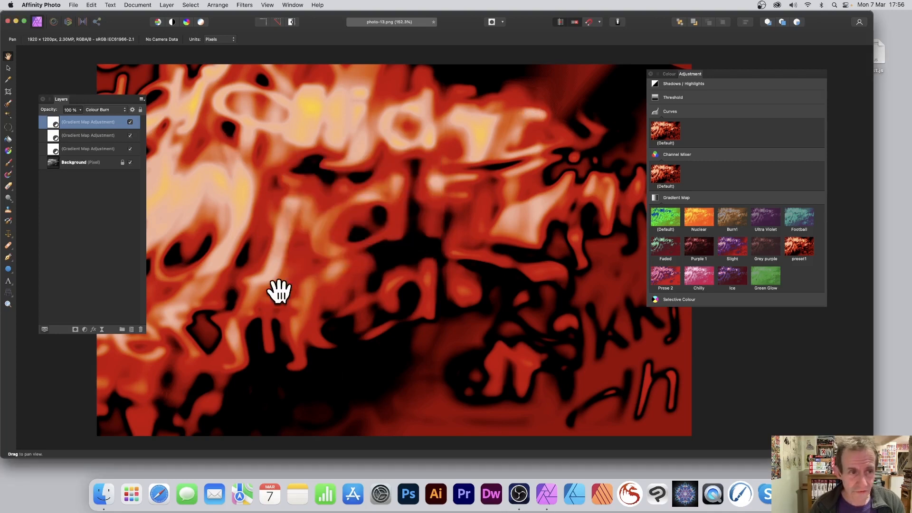
pyautogui.moveTo(78, 166)
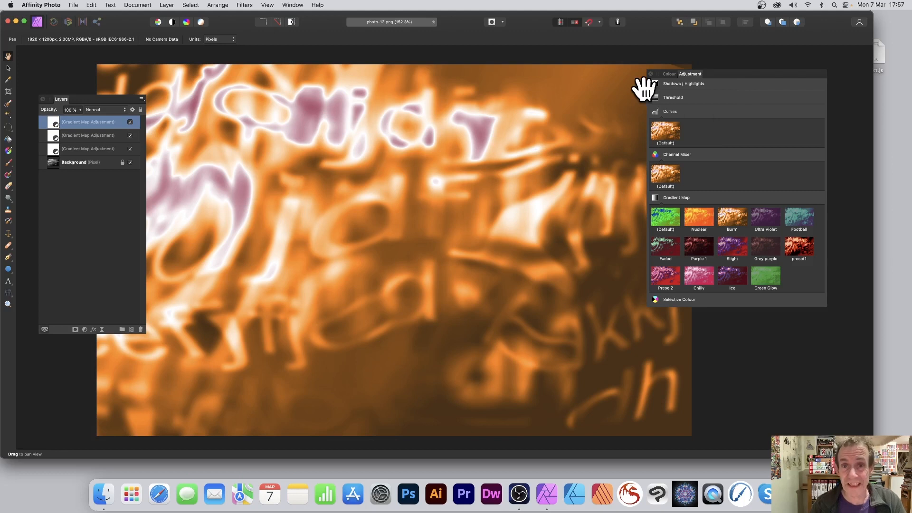
pyautogui.moveTo(751, 305)
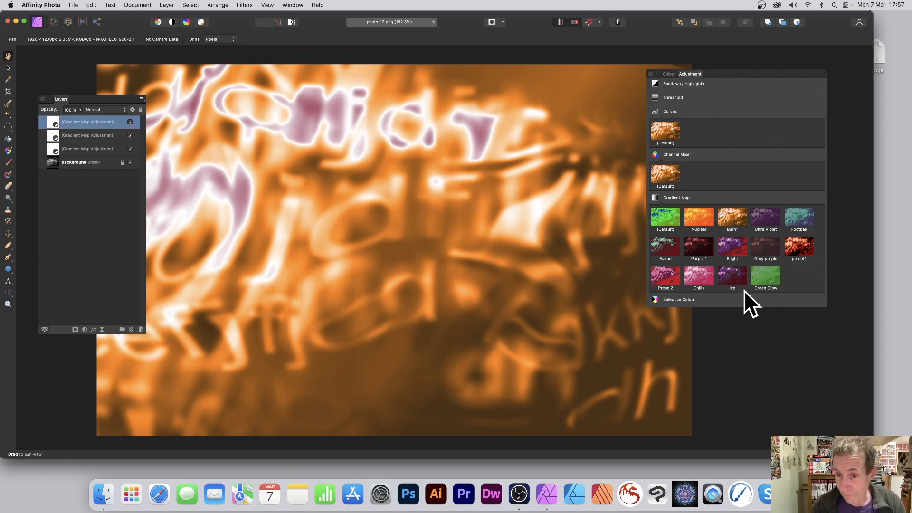
pyautogui.moveTo(769, 131)
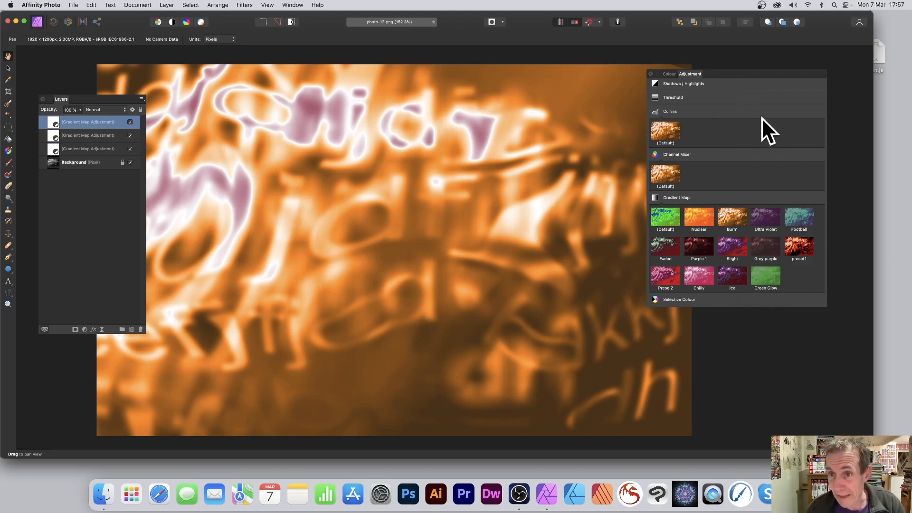
pyautogui.moveTo(805, 122)
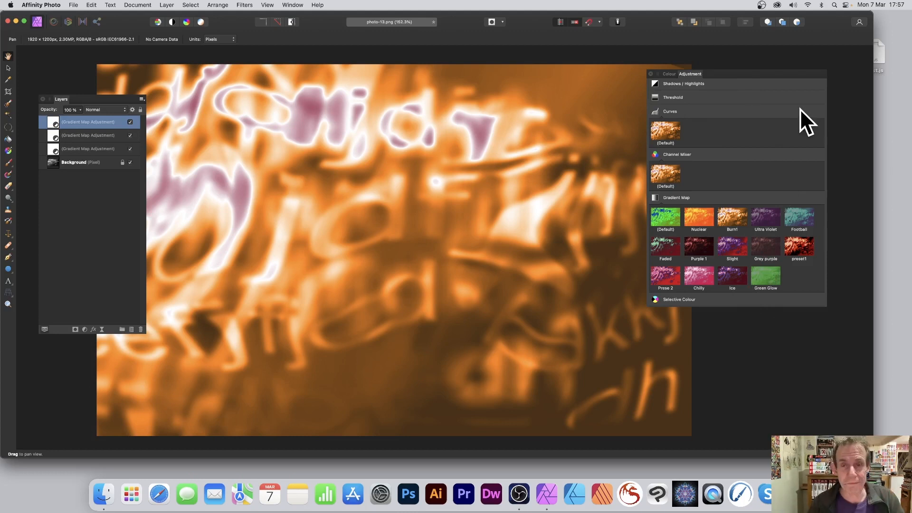
pyautogui.moveTo(809, 209)
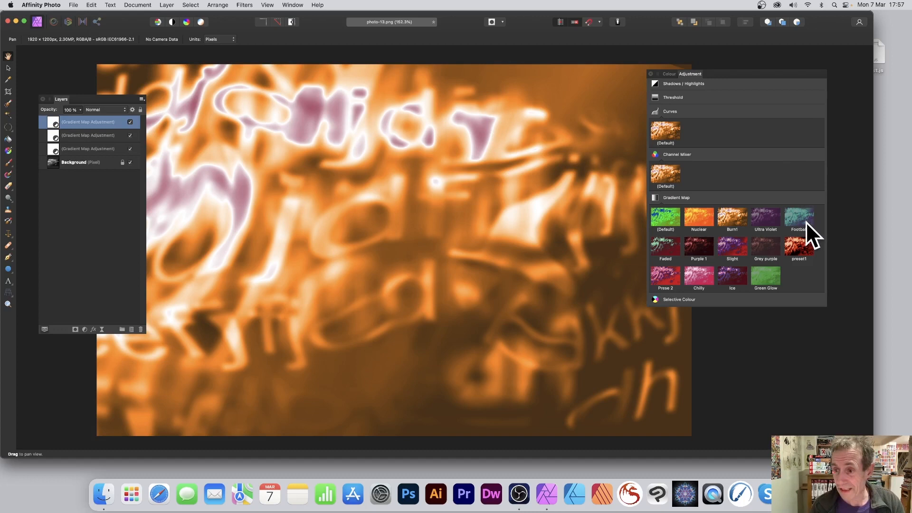
pyautogui.moveTo(818, 224)
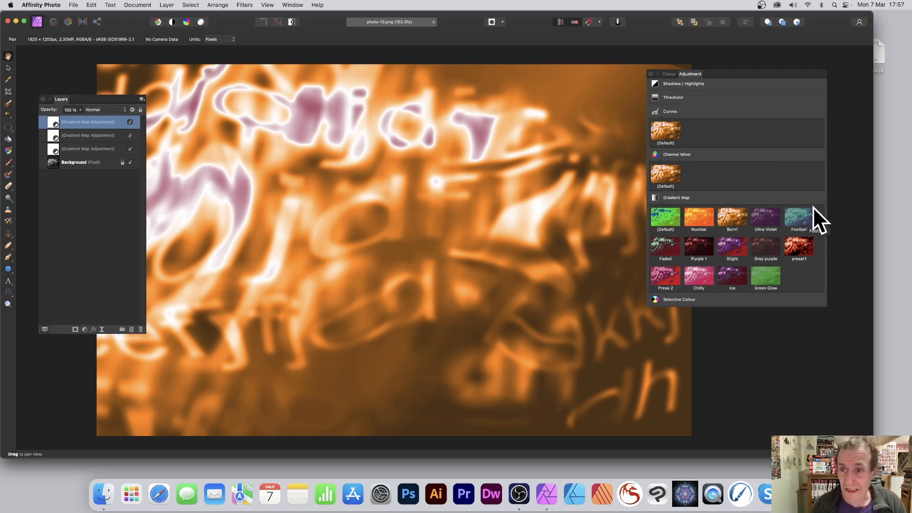
pyautogui.moveTo(762, 93)
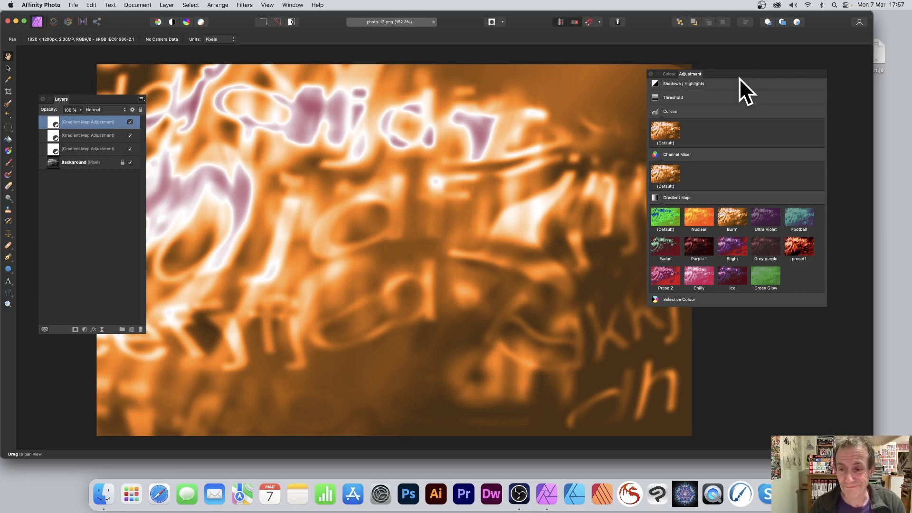
pyautogui.moveTo(697, 93)
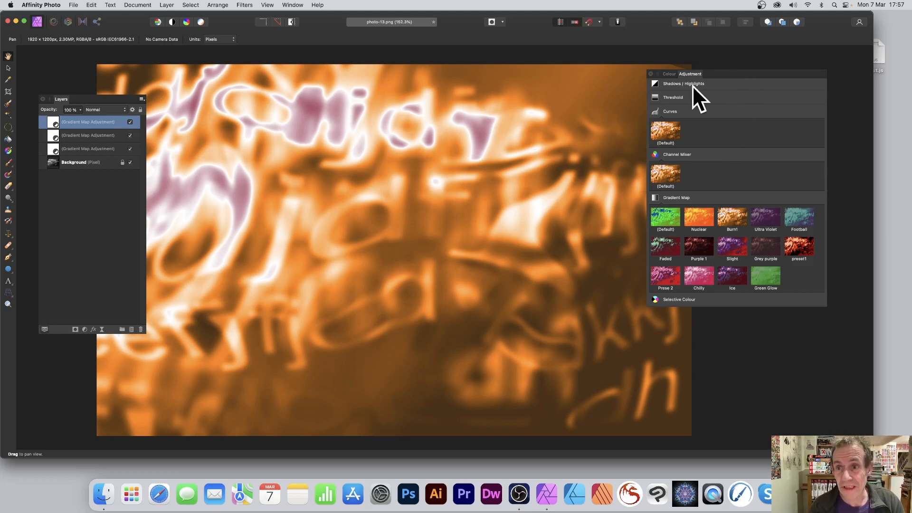
pyautogui.moveTo(694, 96)
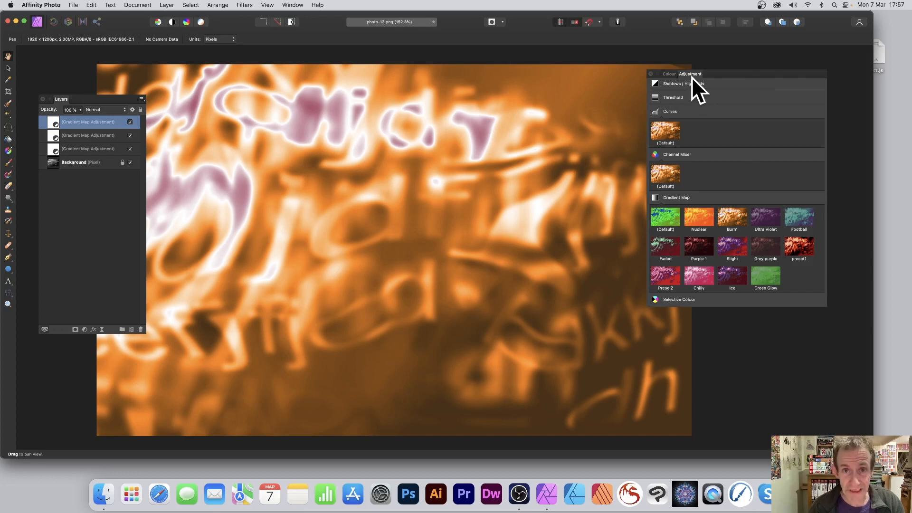